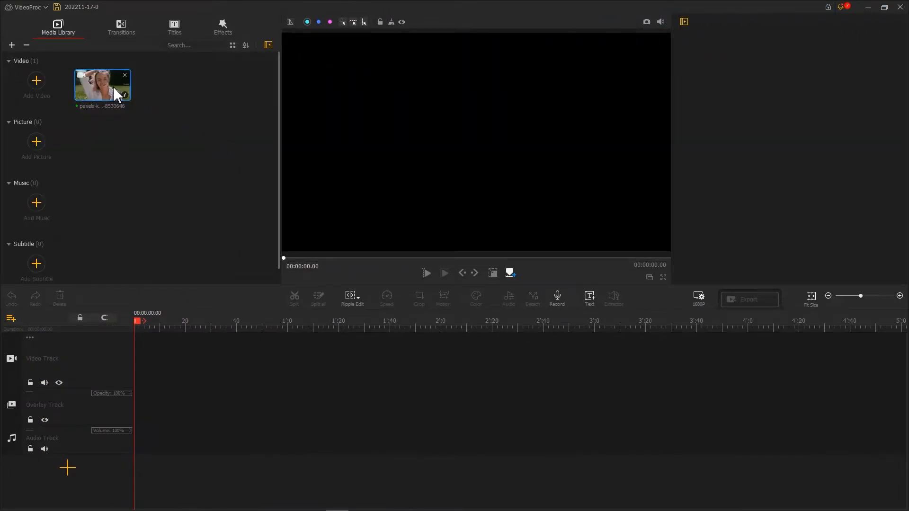
Place the 11-second clip on the video track and move the playhead to 00:00:02.13
left_click_drag(103, 86, 168, 345)
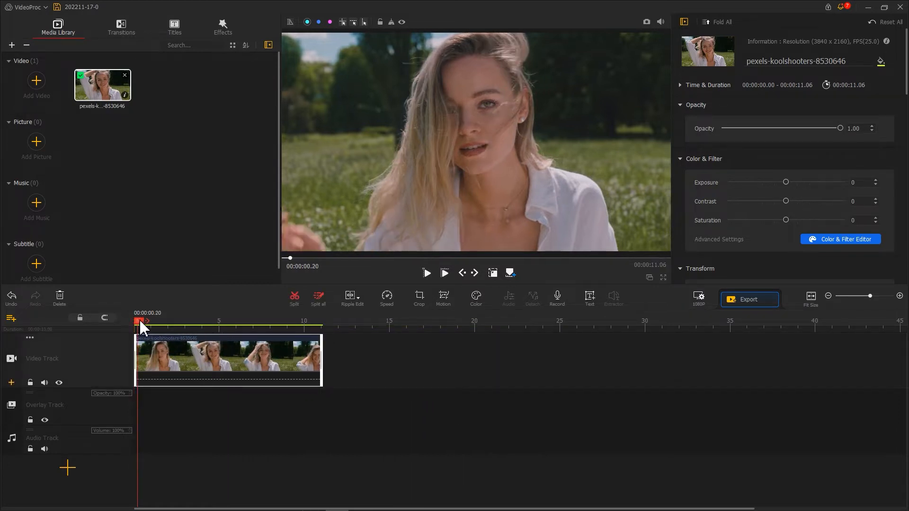
left_click_drag(144, 321, 174, 321)
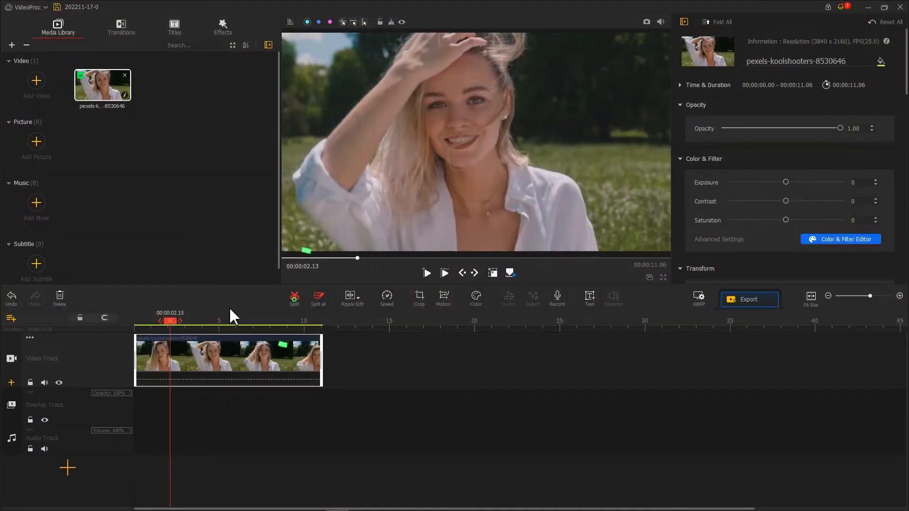
Split the clip at 2.13 s, snapshot that frame twice, and put the still on the timeline
left_click(294, 298)
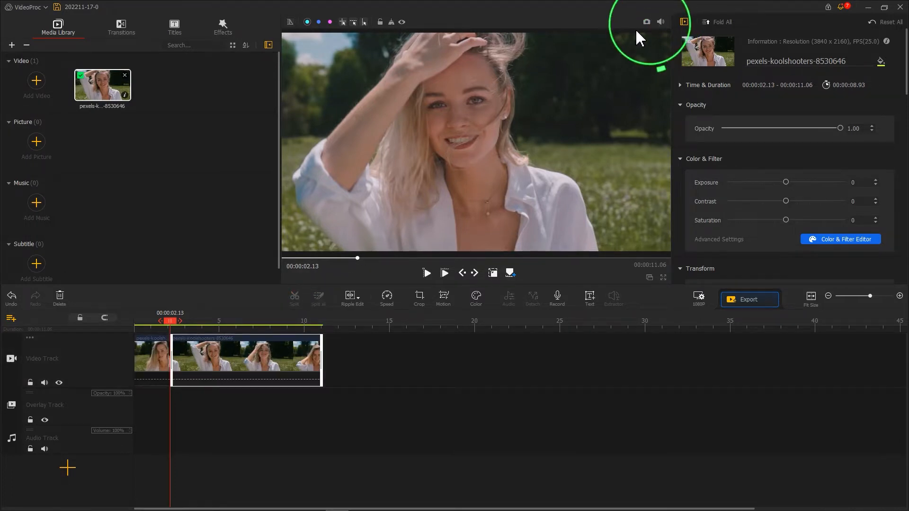
left_click(646, 21)
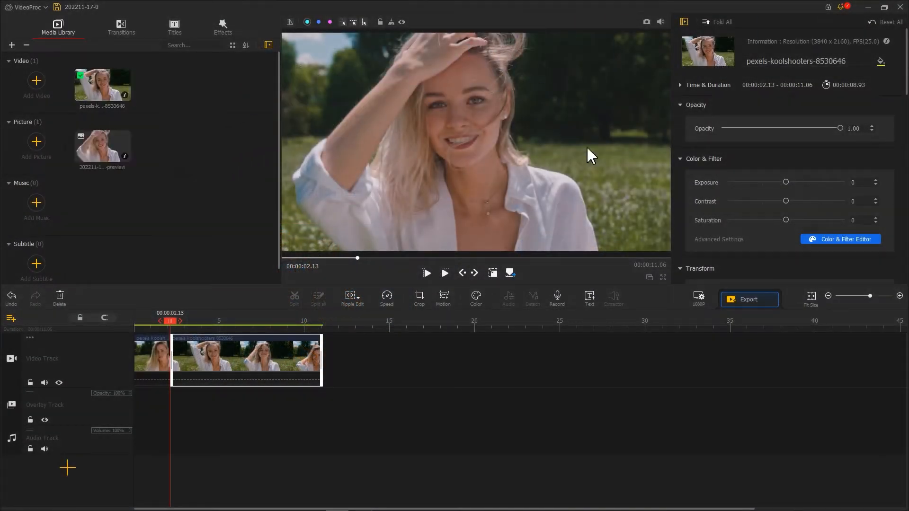
left_click_drag(102, 85, 242, 126)
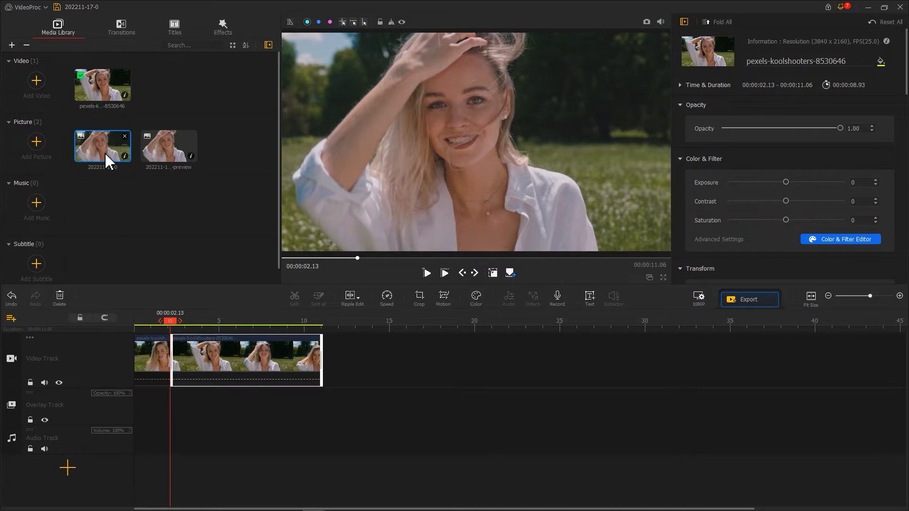
left_click_drag(102, 147, 142, 211)
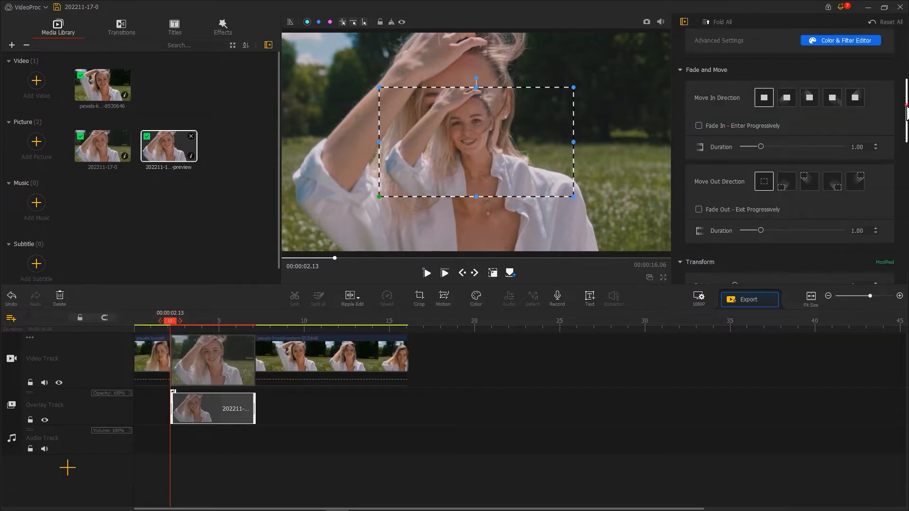
Reset the overlay still's Transform scale and fit it to the screen height
scroll("down", 3)
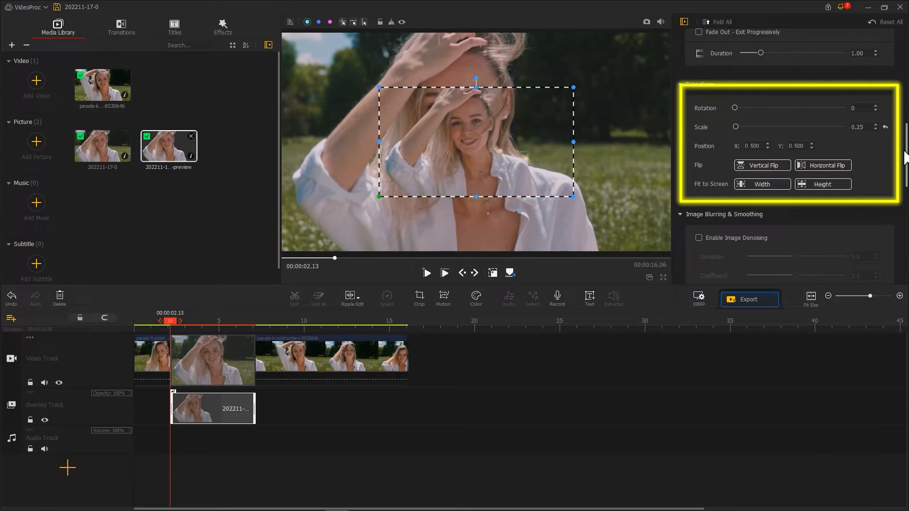
left_click(821, 185)
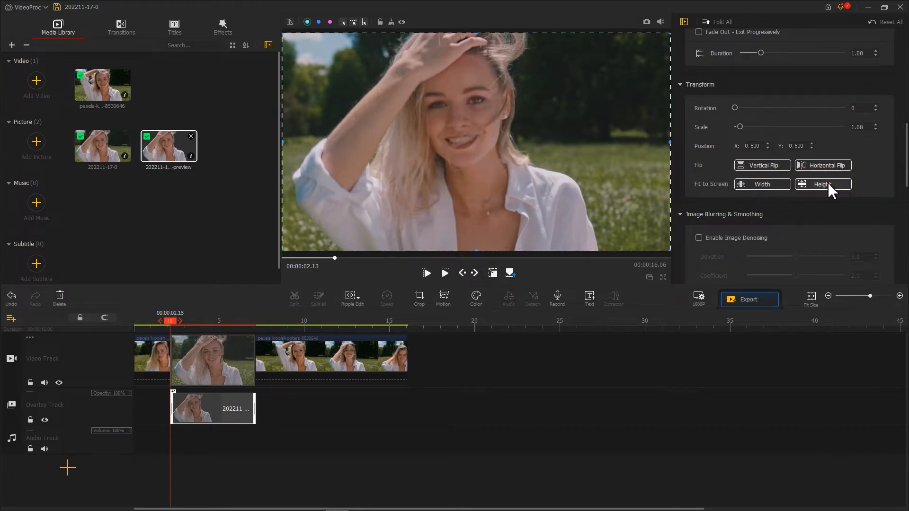
left_click(294, 297)
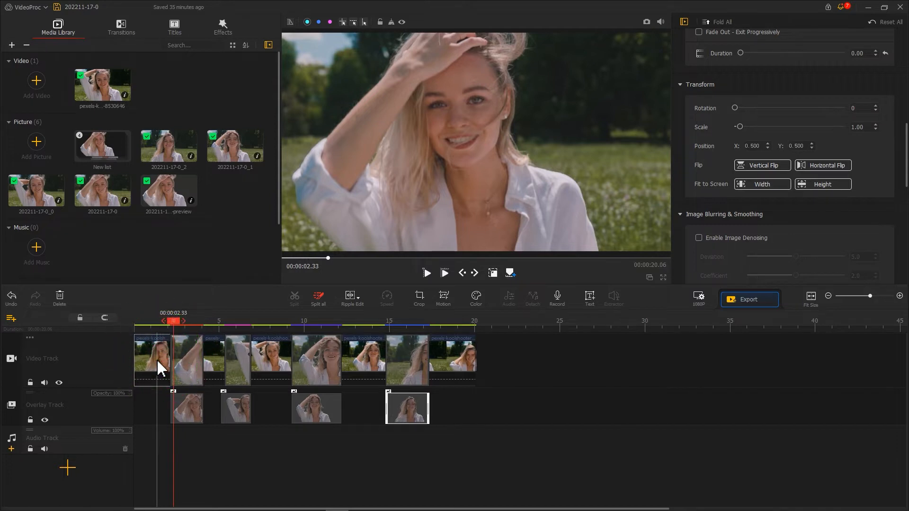
Select the opening two-second clip on the video track and open its Motion editor
left_click(152, 359)
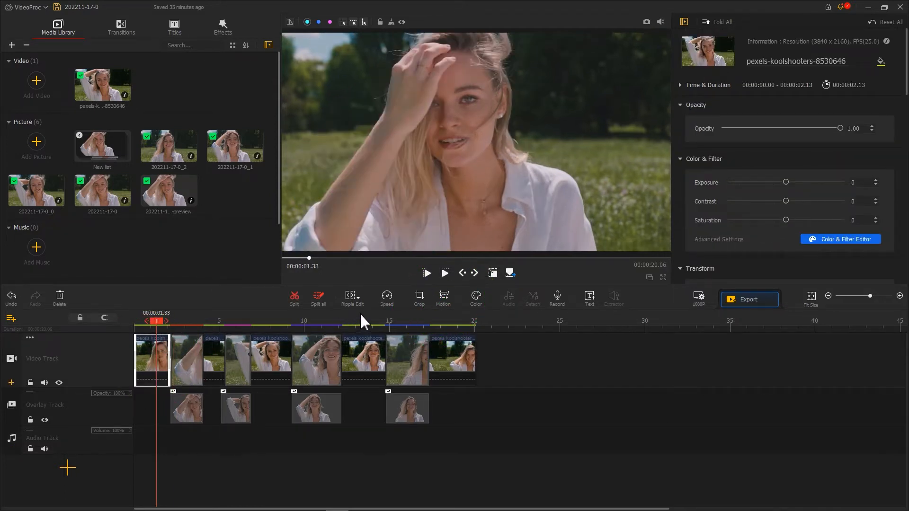
left_click(443, 297)
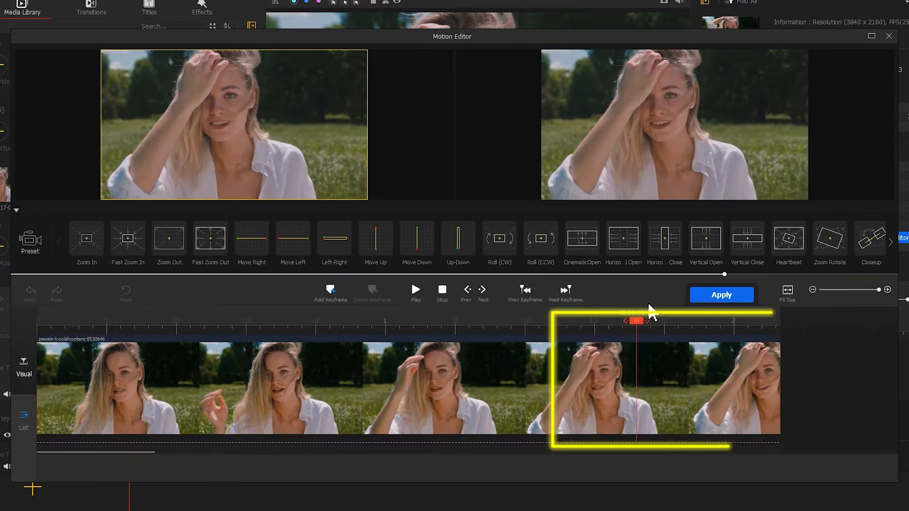
Add a 1.92 s keyframe with Custom frame aspect and Smooth Speed Down 1 easing
left_click(330, 290)
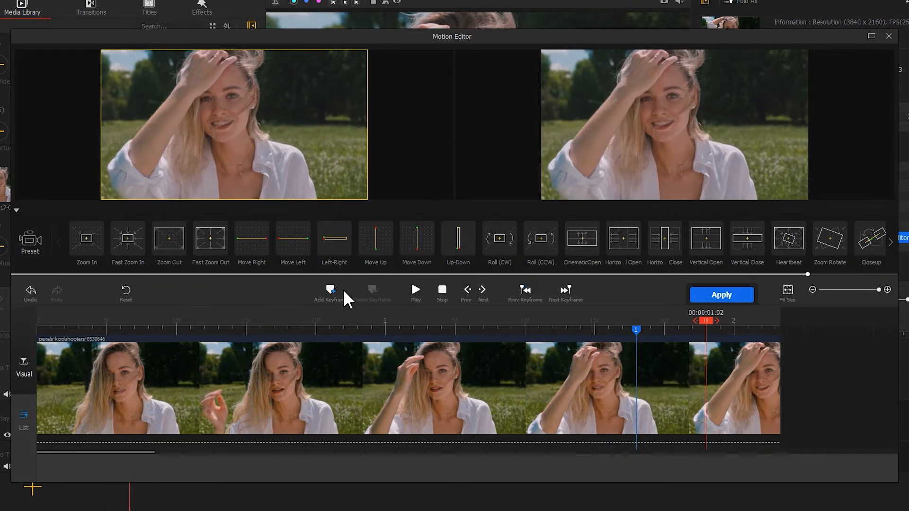
left_click(330, 292)
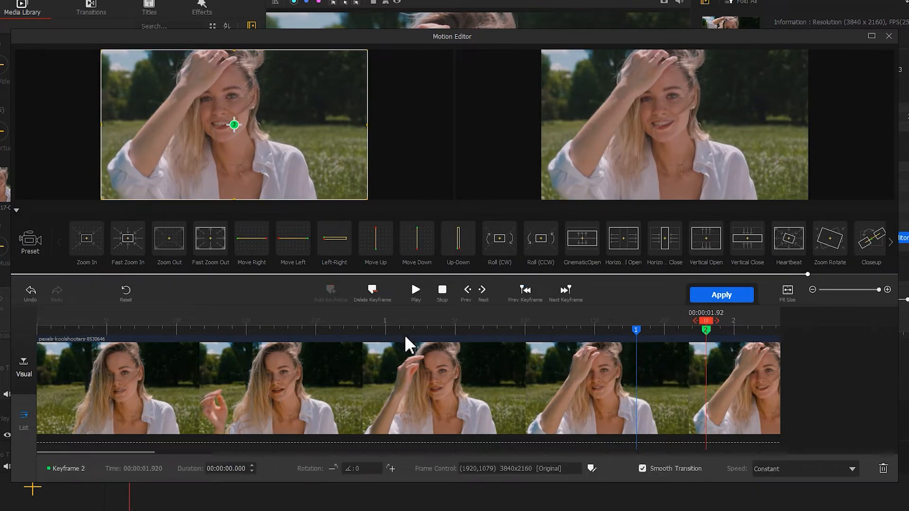
left_click(591, 468)
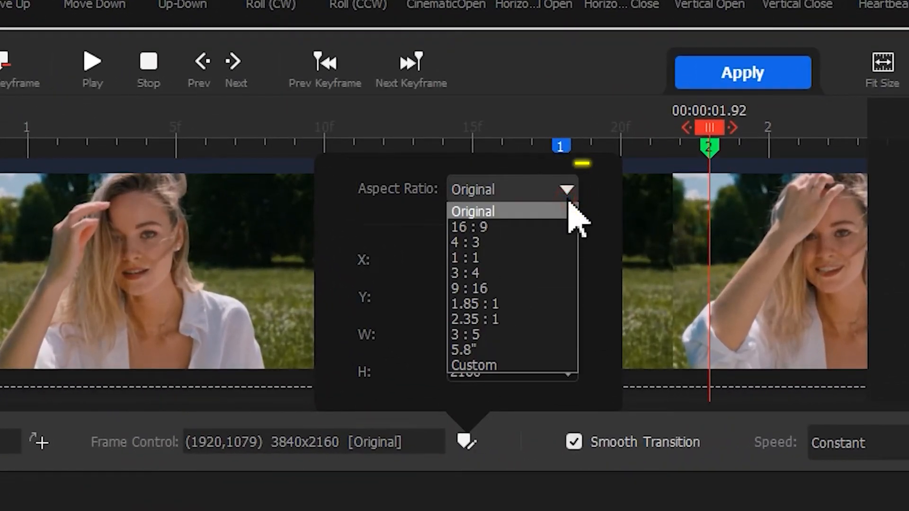
left_click(473, 365)
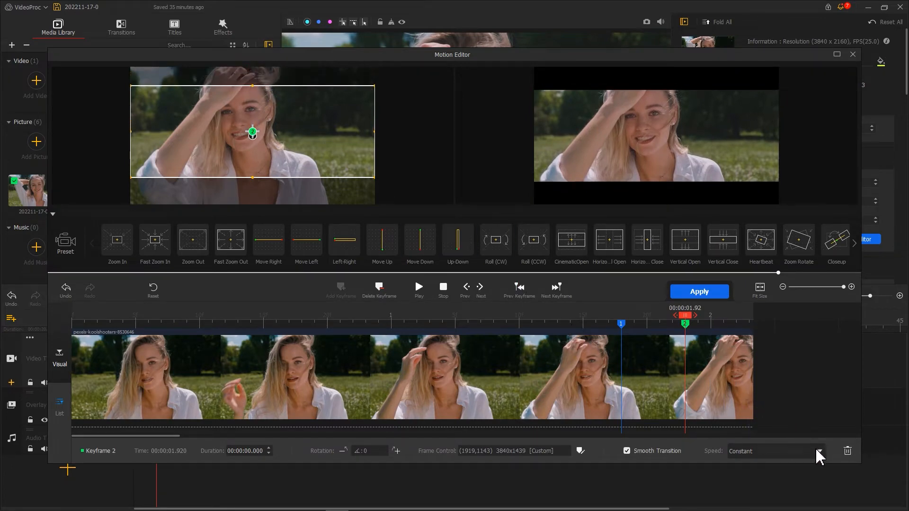
left_click(818, 451)
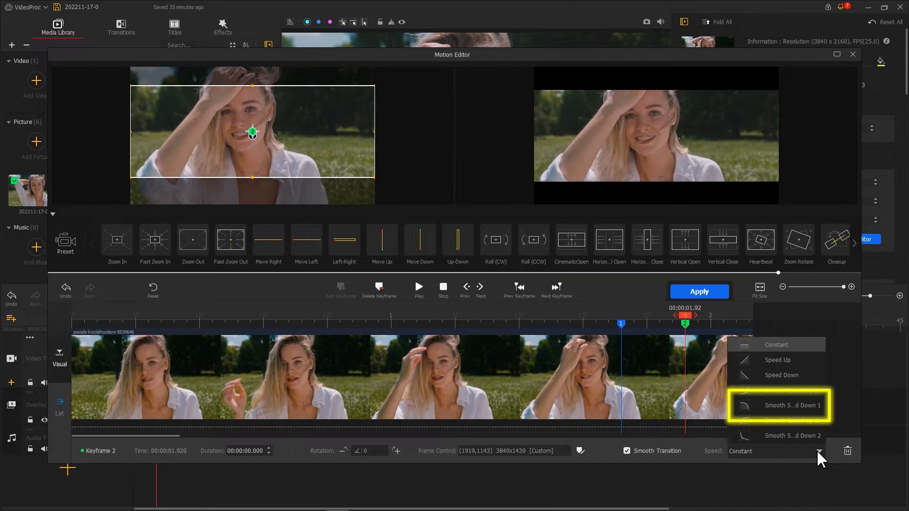
left_click(792, 406)
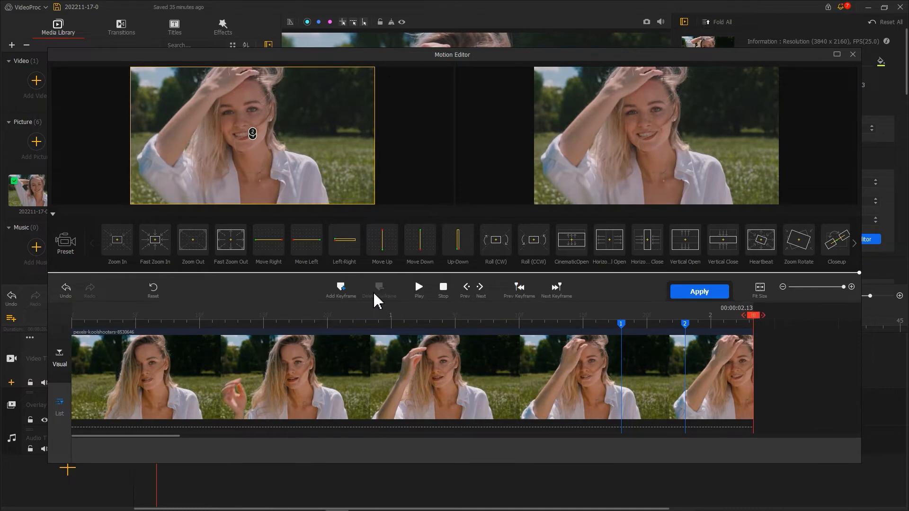
Add a keyframe at the clip's end (2.13 s) and set its speed easing
left_click(306, 240)
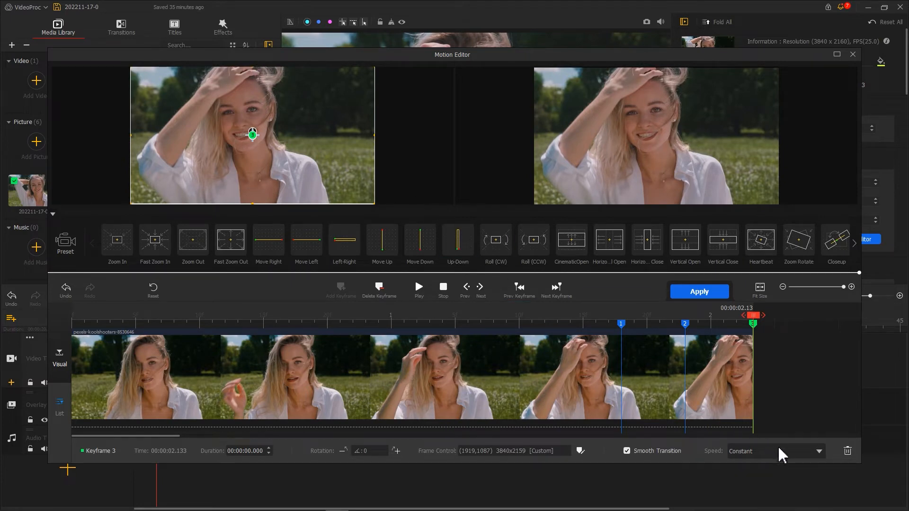
left_click(818, 452)
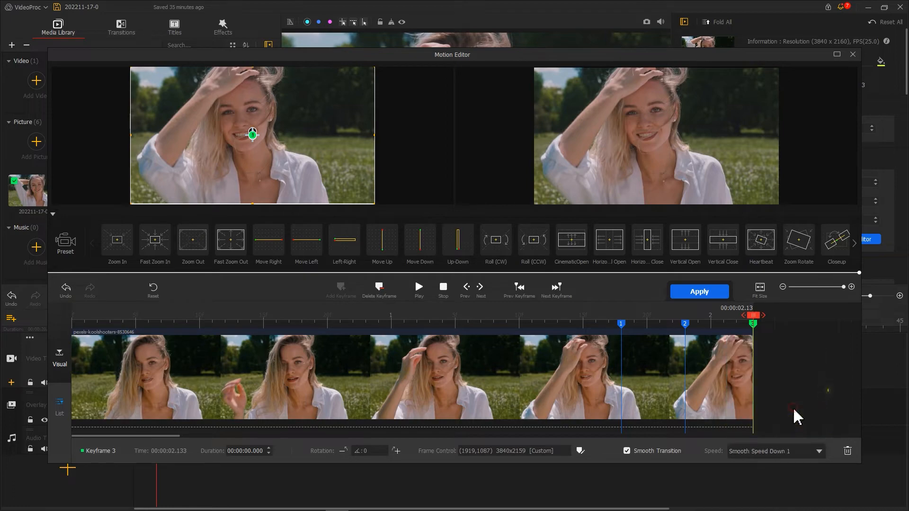
left_click(699, 292)
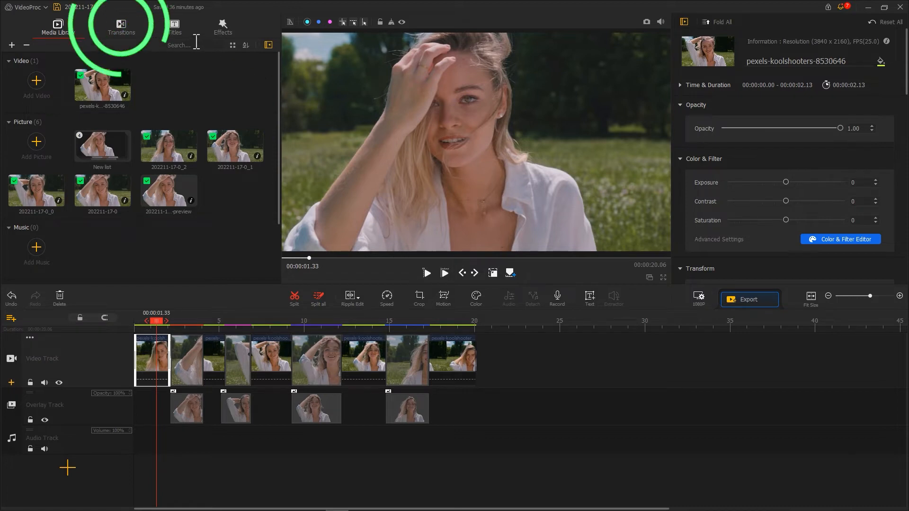
Insert a Fade to White transition between clips and shorten it to 0.60 s
left_click(122, 27)
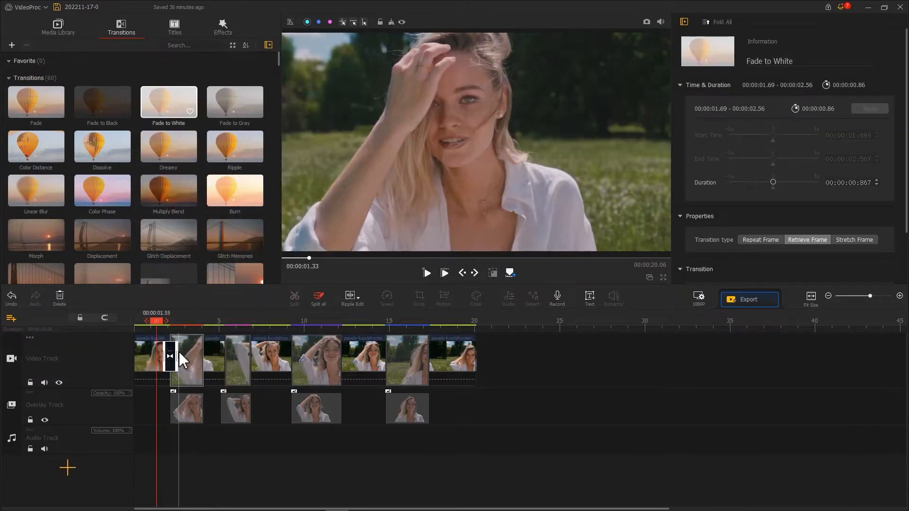
left_click_drag(186, 354, 170, 354)
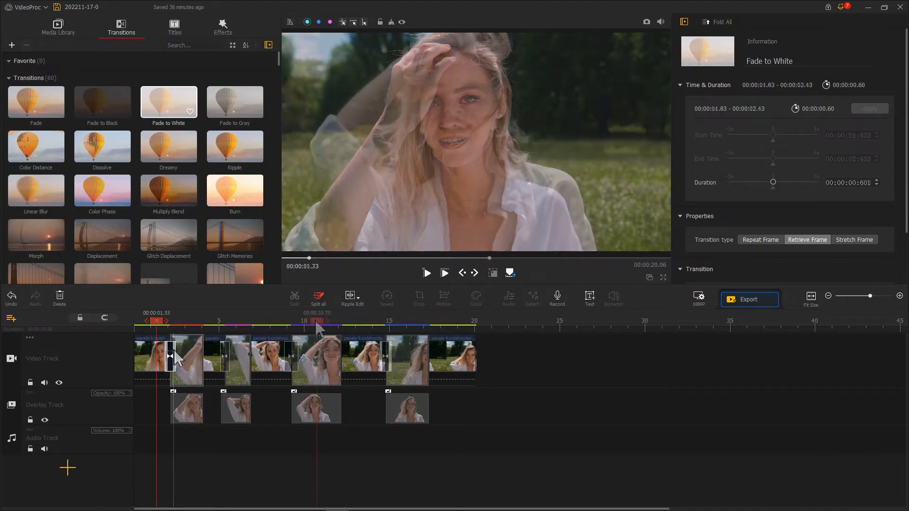
left_click(386, 357)
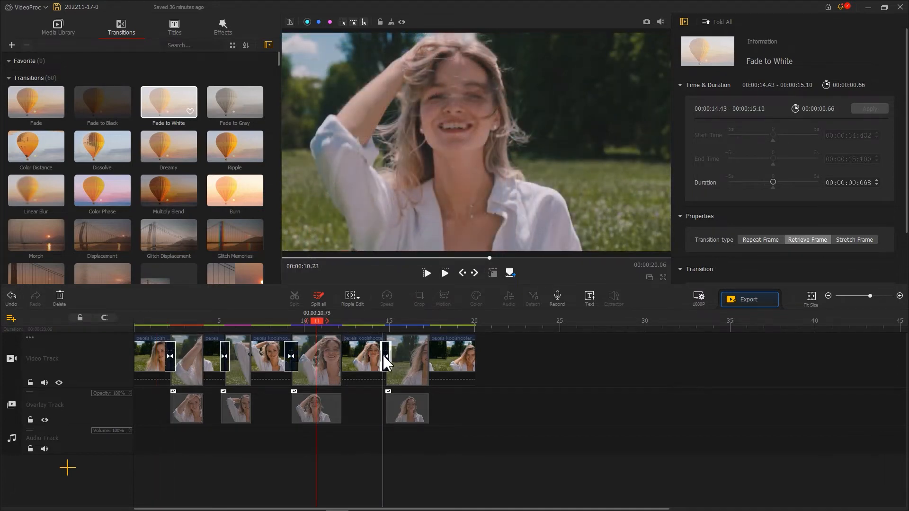
left_click_drag(386, 362, 397, 357)
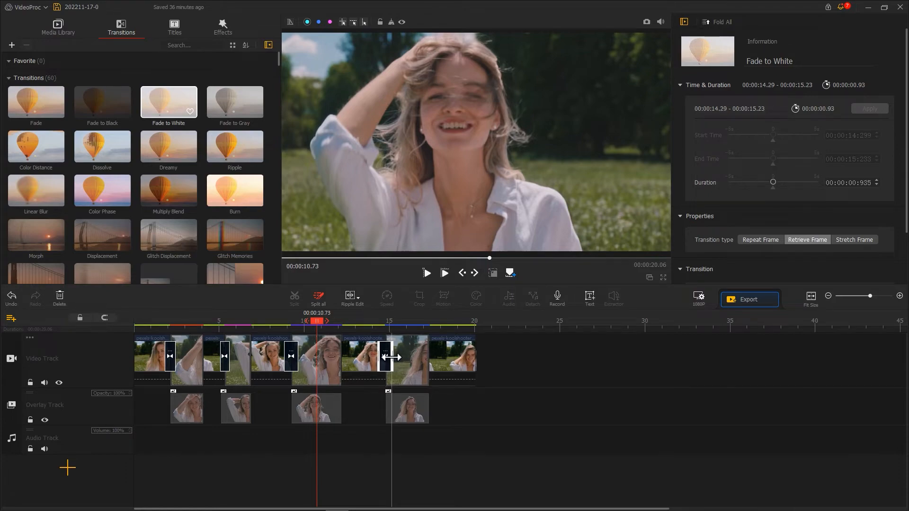
left_click_drag(392, 357, 386, 357)
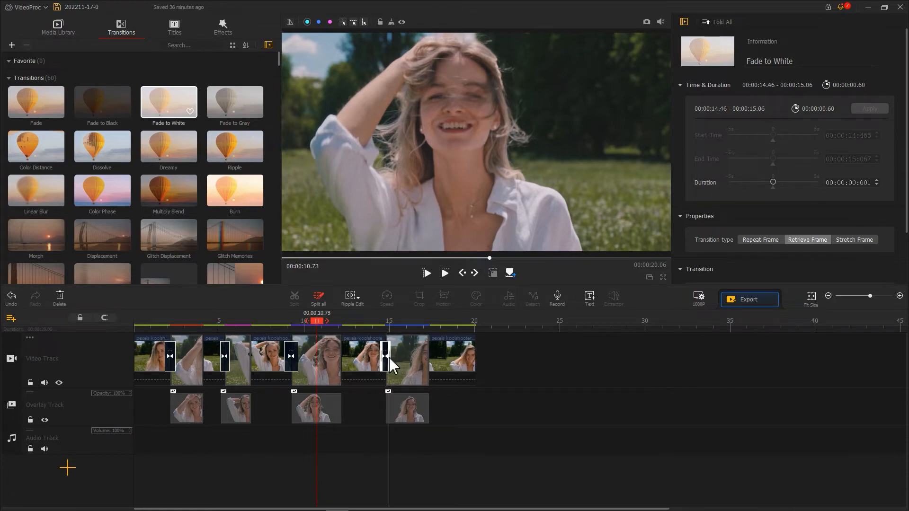
left_click(57, 28)
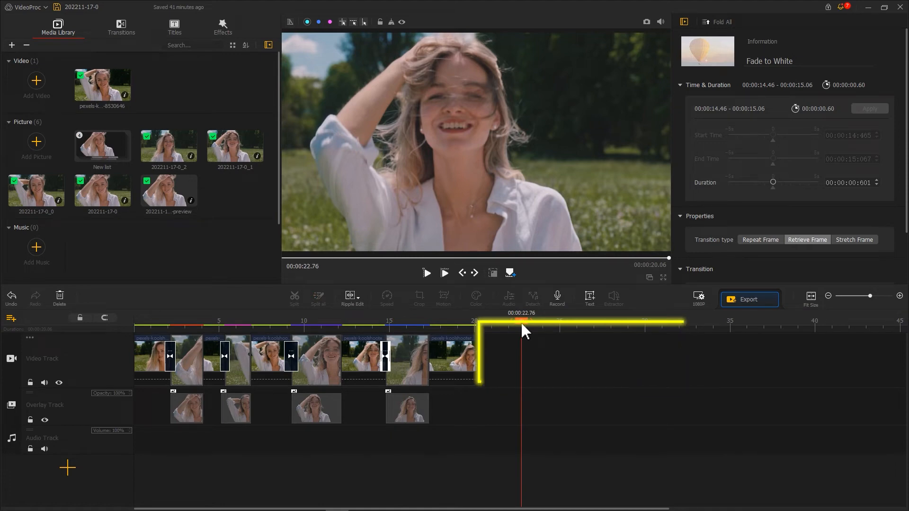
Add a DYNAMIC text clip at 22.76 s in a bold font and snapshot it
left_click(589, 297)
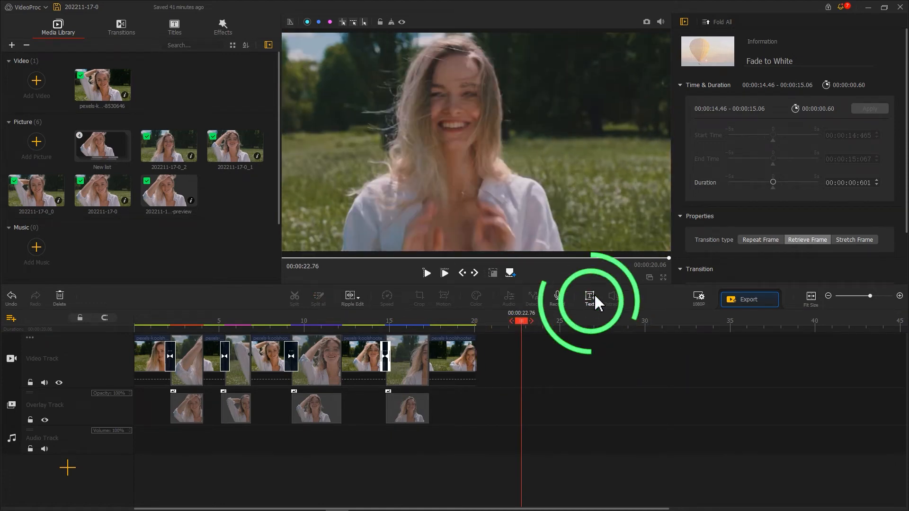
left_click(589, 298)
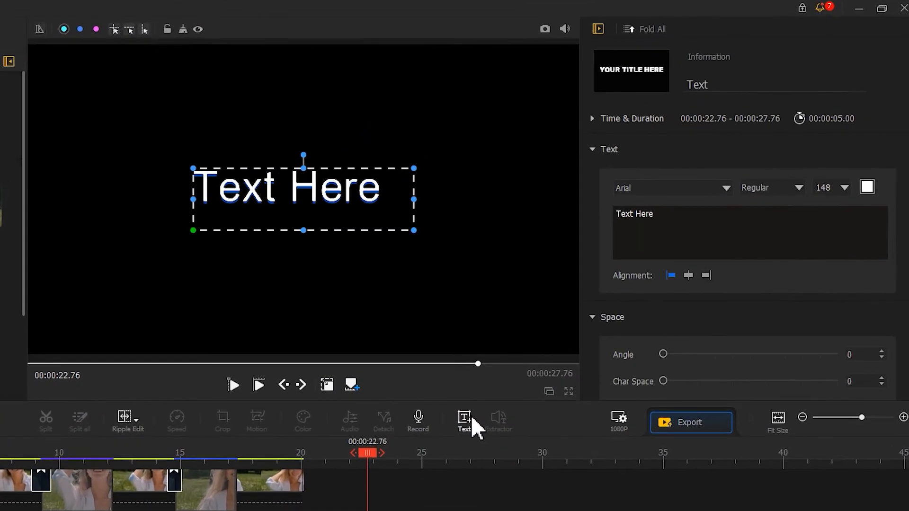
type("DYNAMIC")
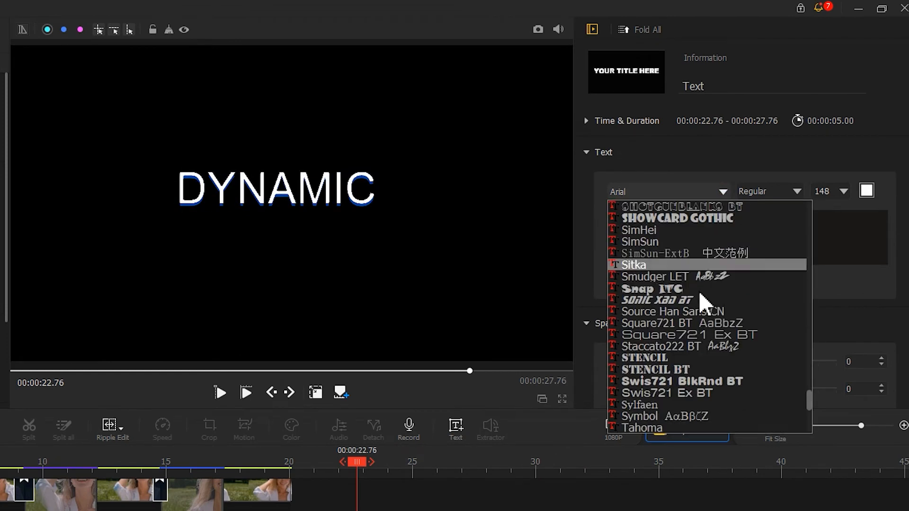
left_click(641, 428)
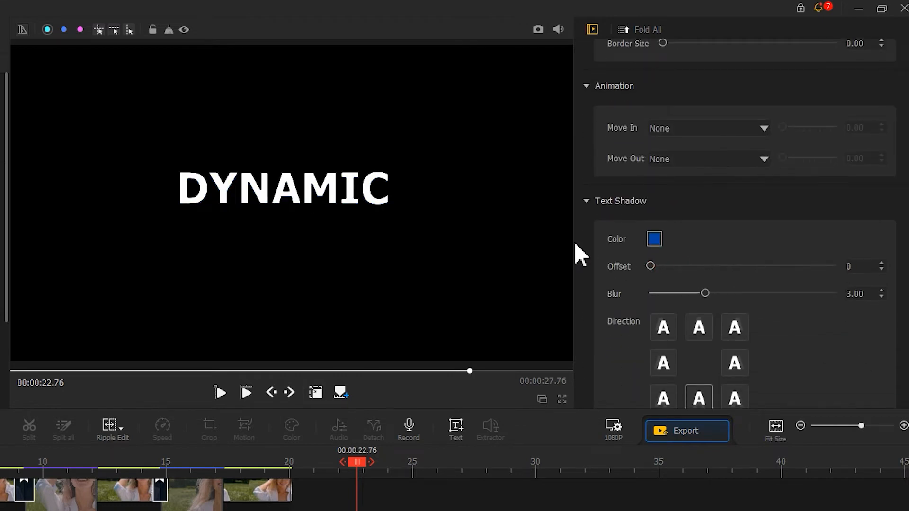
left_click(283, 188)
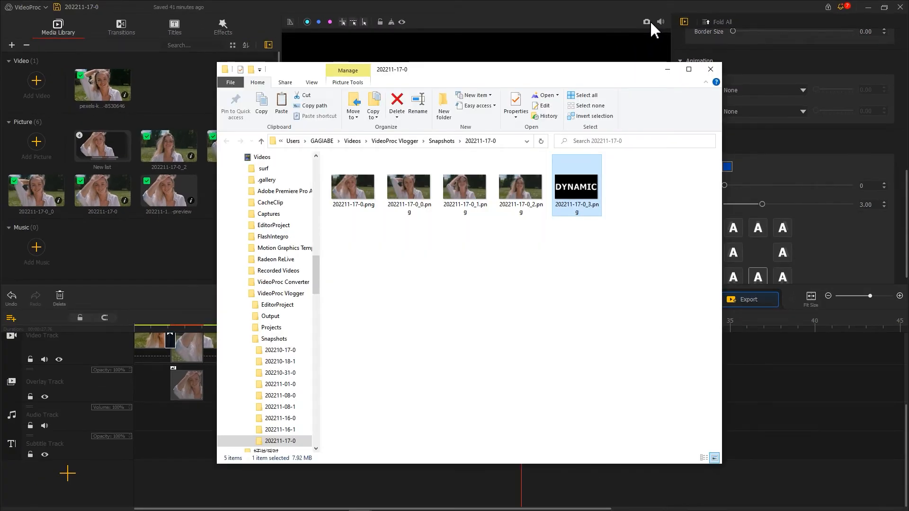
left_click(710, 70)
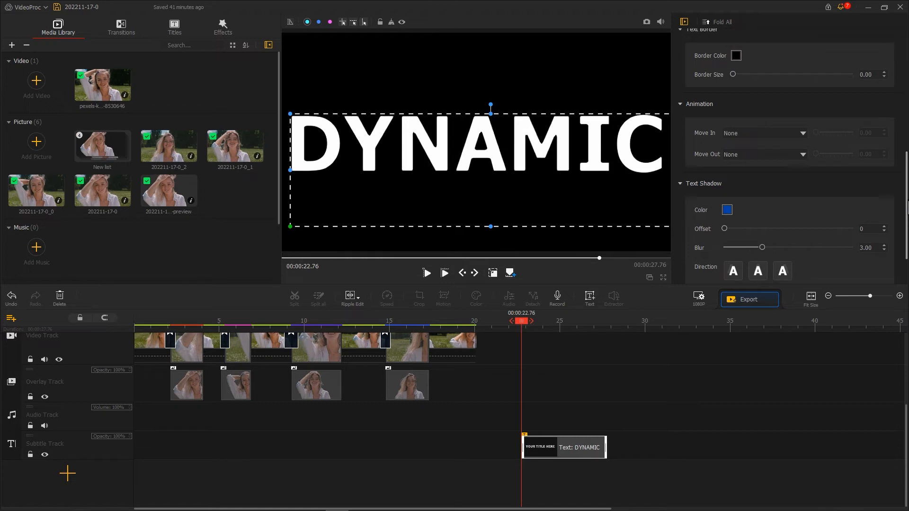
Give the text a white 2.80 outline and black letters, and retype it as CAMERA
left_click(735, 56)
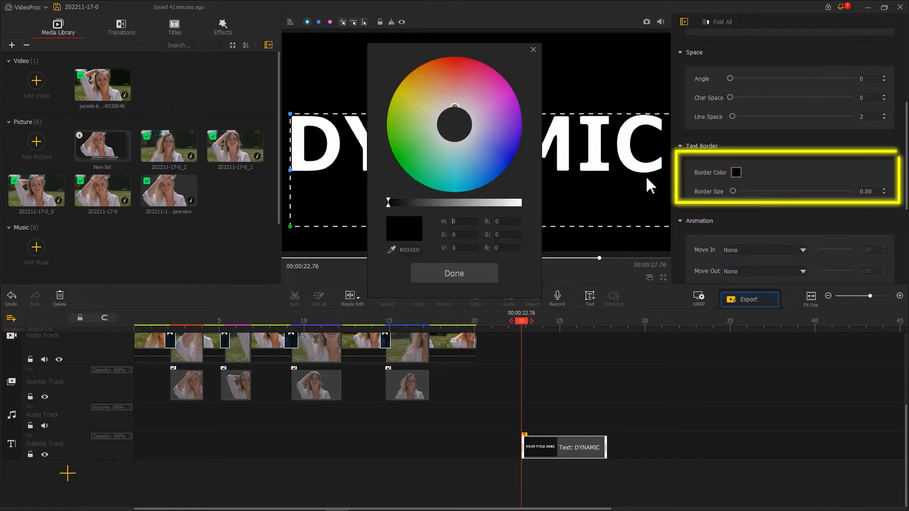
left_click(453, 274)
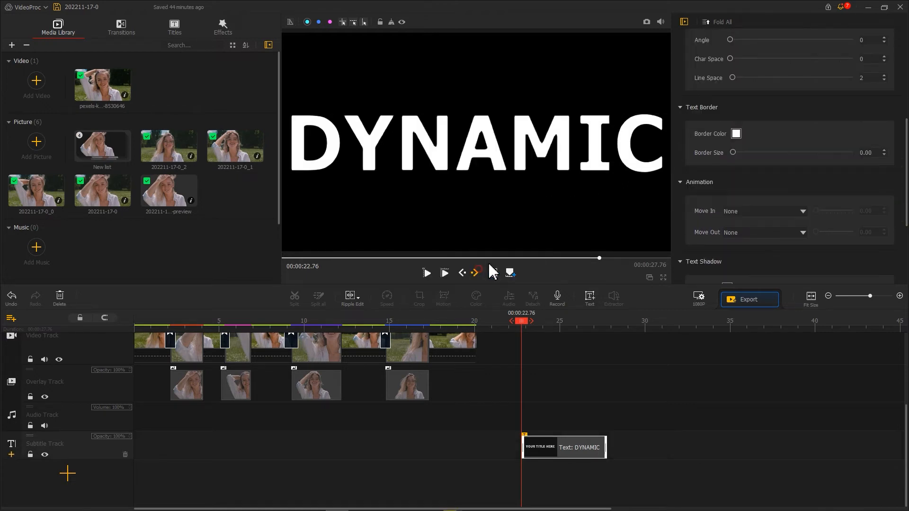
left_click_drag(734, 152, 774, 152)
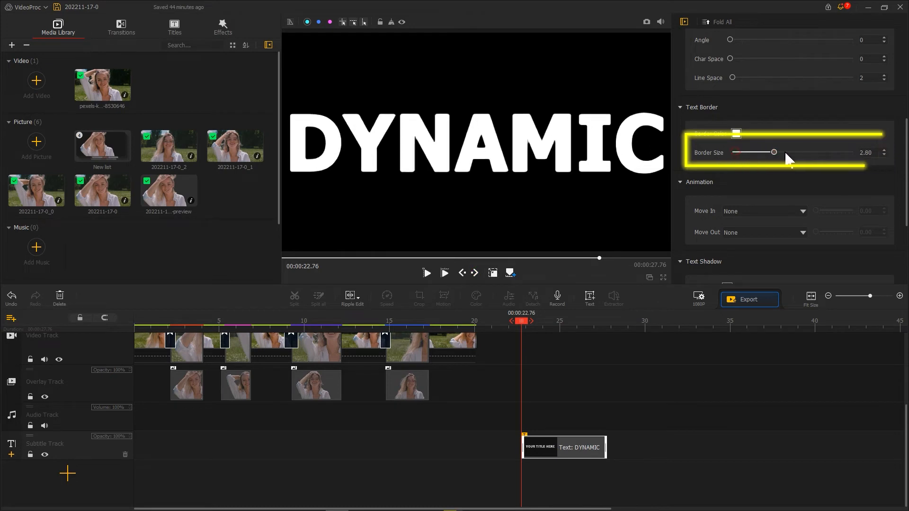
left_click_drag(774, 152, 853, 152)
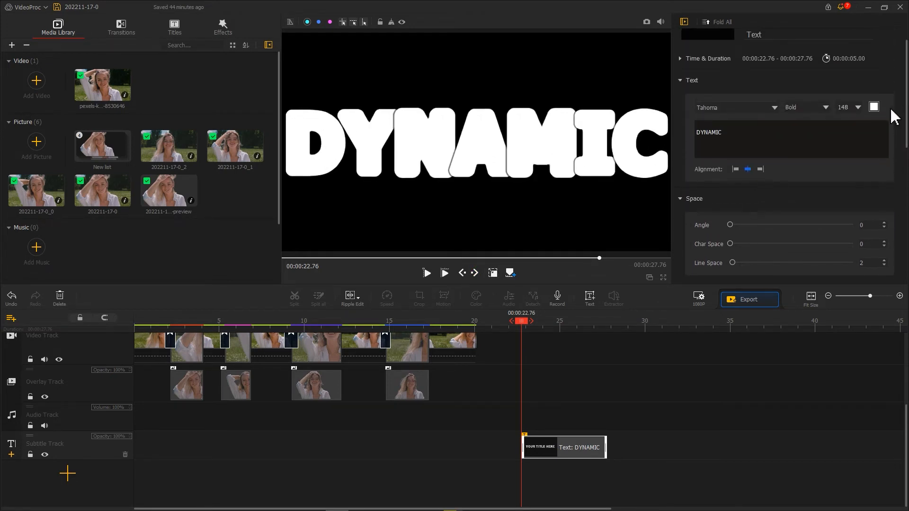
left_click(873, 108)
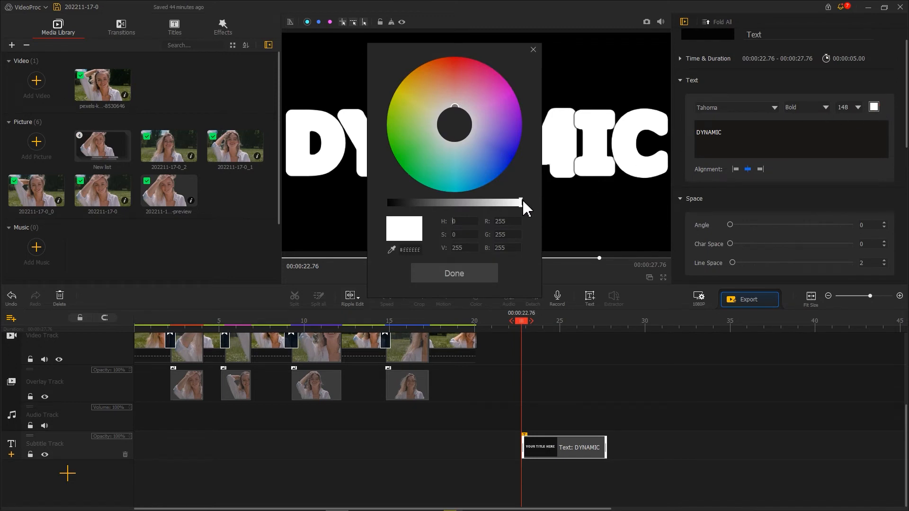
left_click(454, 273)
type("CAMER")
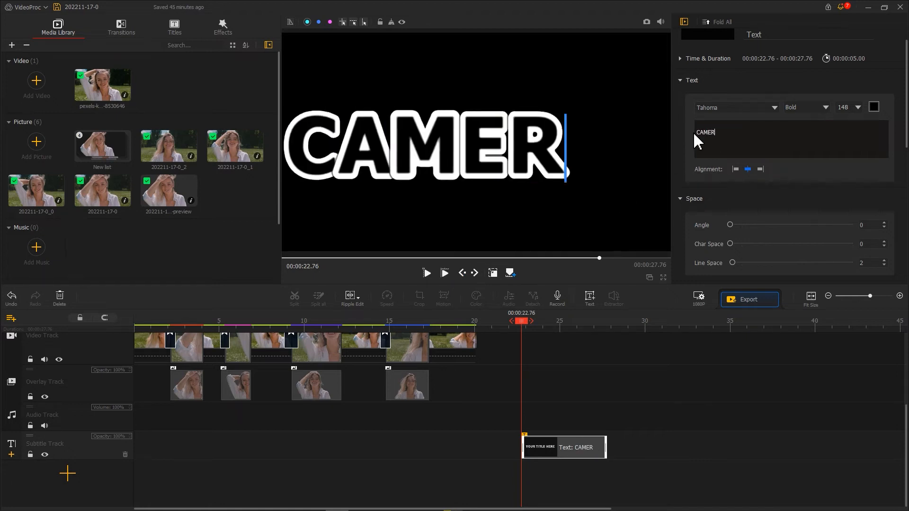
type("A")
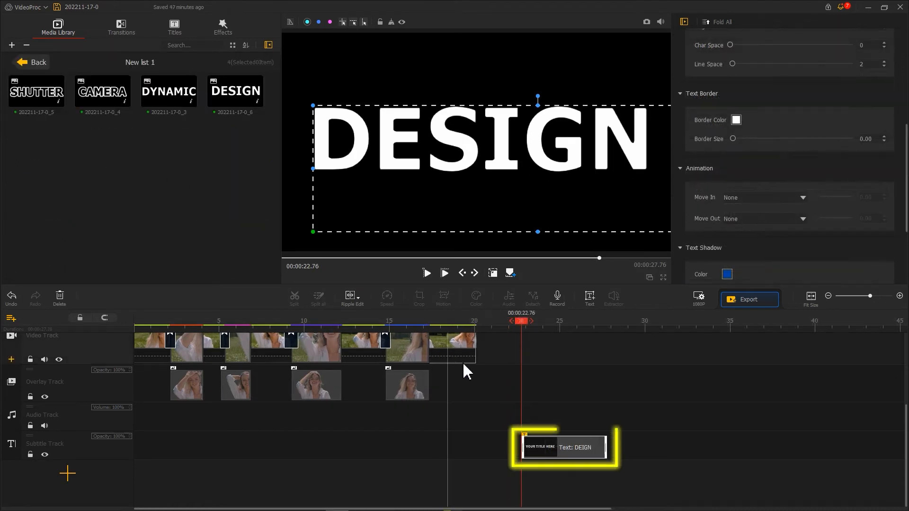
Open the DESIGN text clip's options and lock the original overlay track
right_click(563, 446)
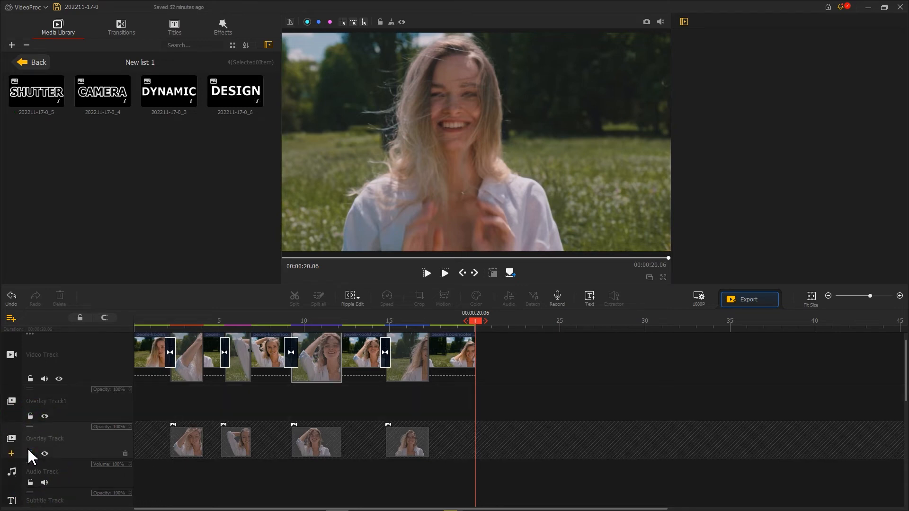
left_click(169, 90)
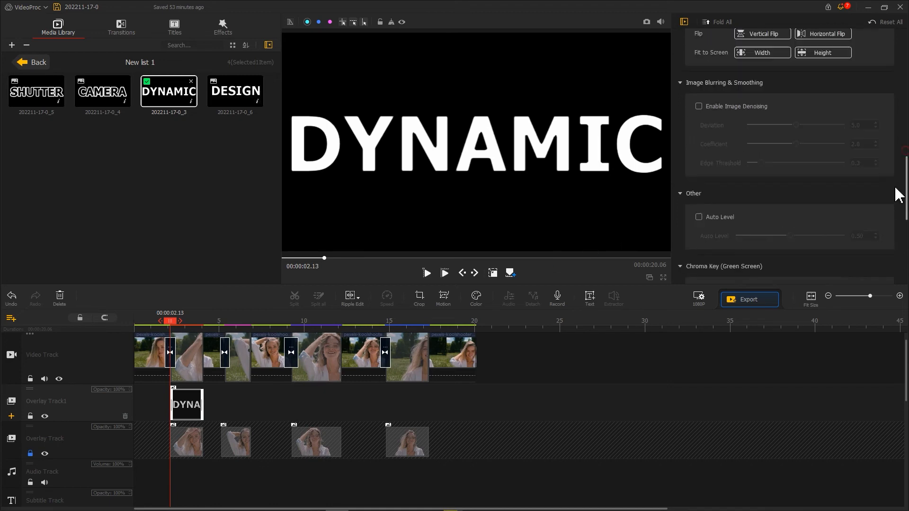
Blend the DYNAMIC image on Overlay Track1 using Screen mode at 0.50 opacity
scroll("down", 3)
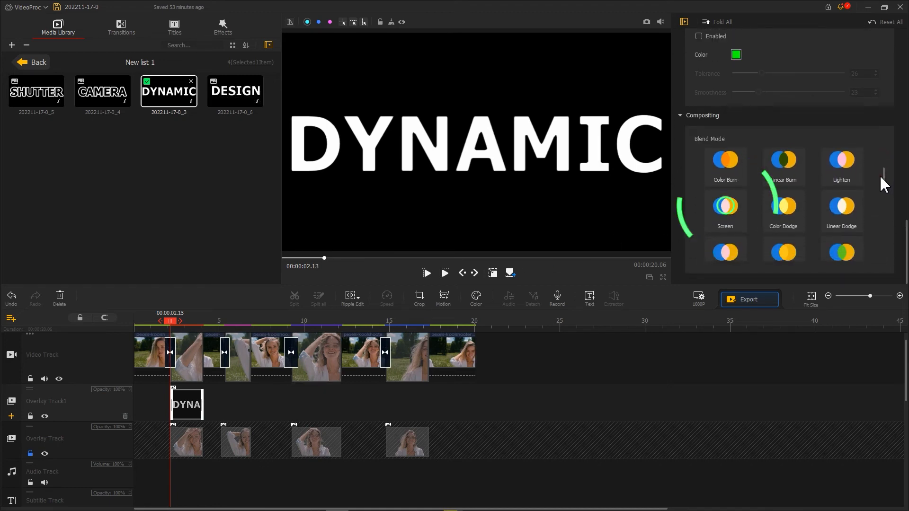
left_click(725, 207)
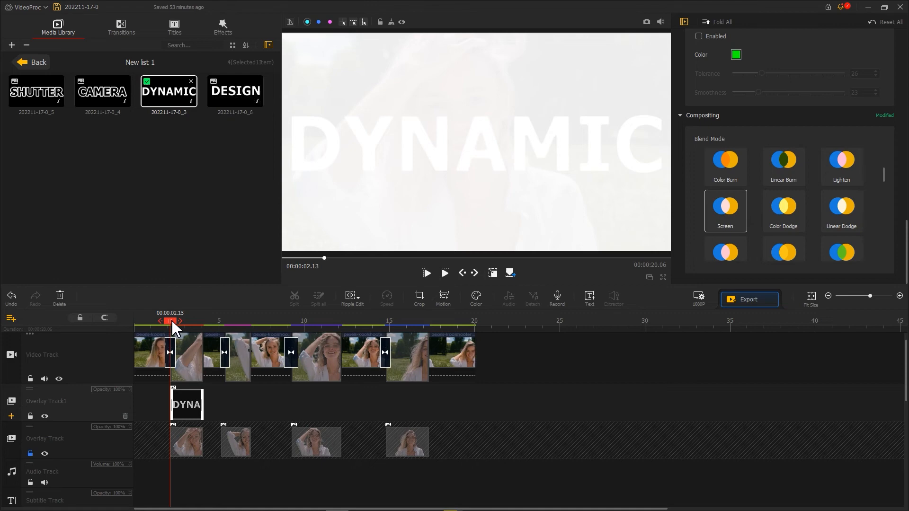
left_click_drag(172, 322, 187, 322)
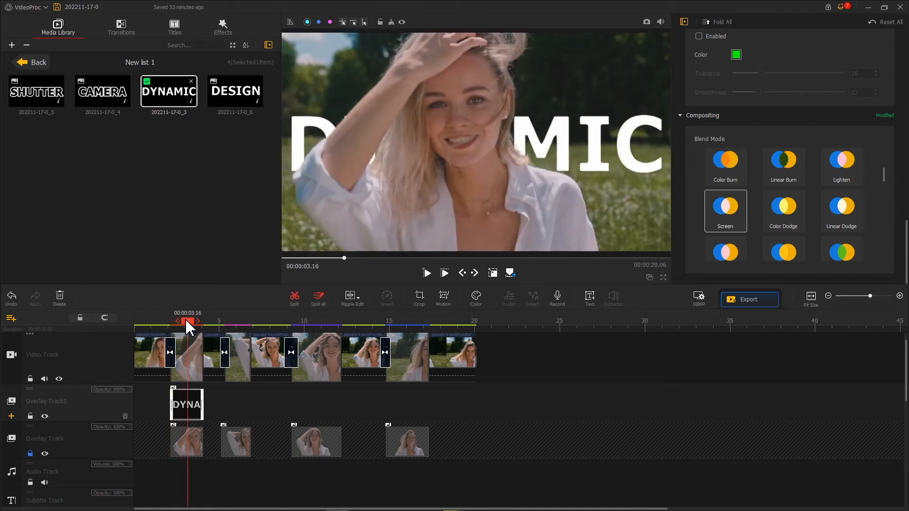
scroll("down", 3)
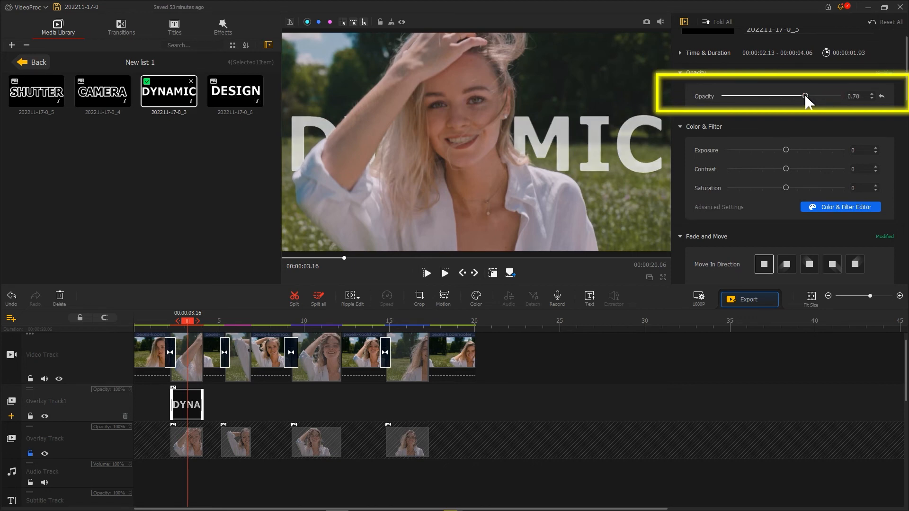
left_click_drag(805, 96, 782, 95)
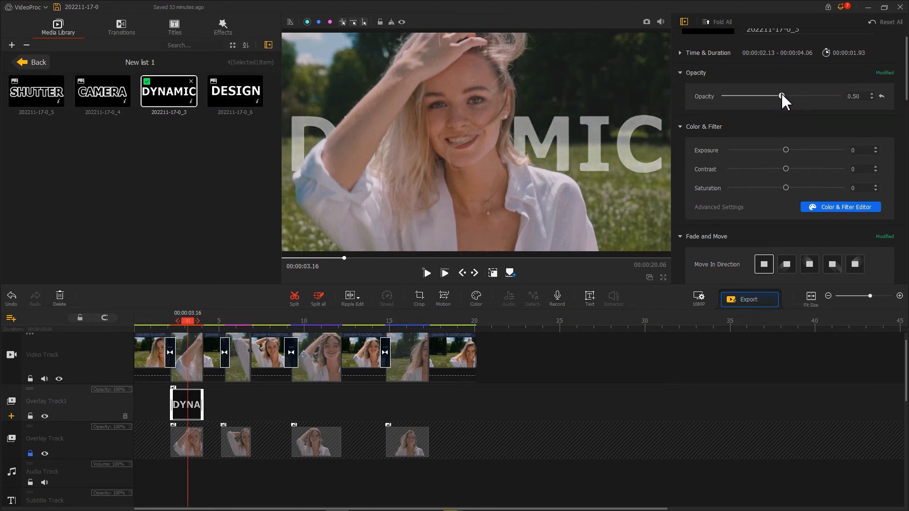